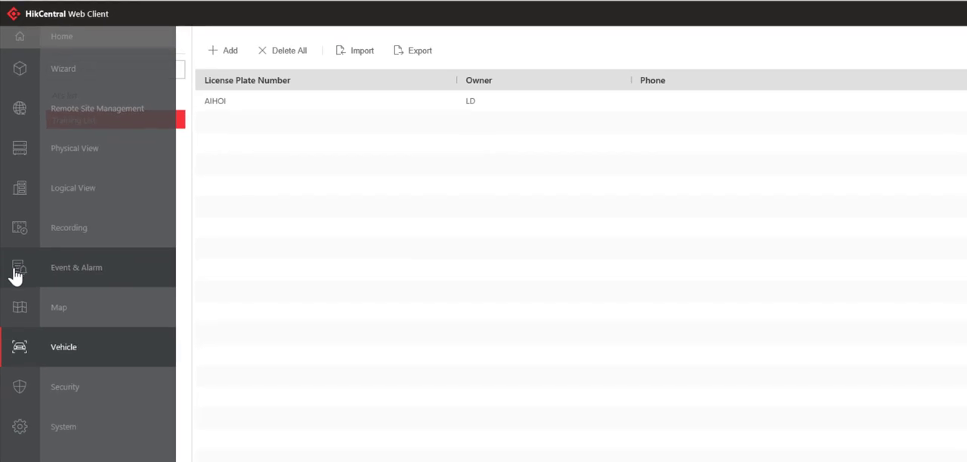
Go to the Event & Alarm section to view system-related events.
click(19, 269)
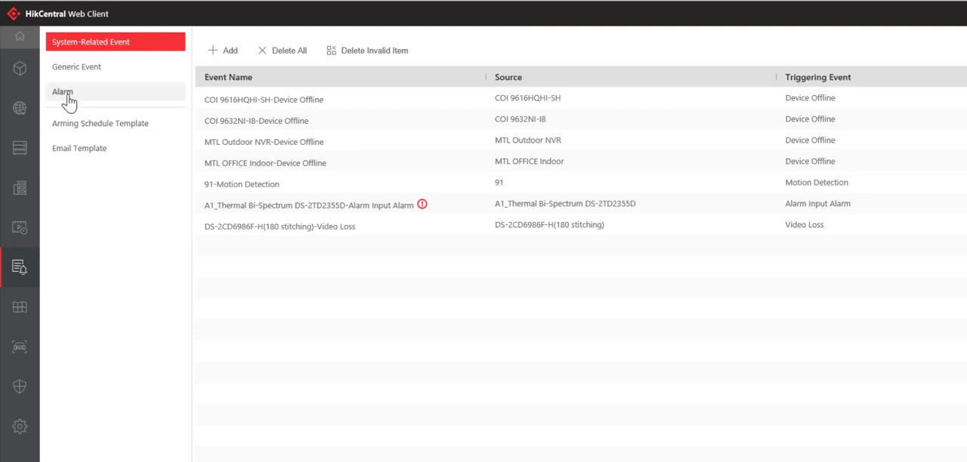
Show the Alarm list of configured alarms.
click(62, 91)
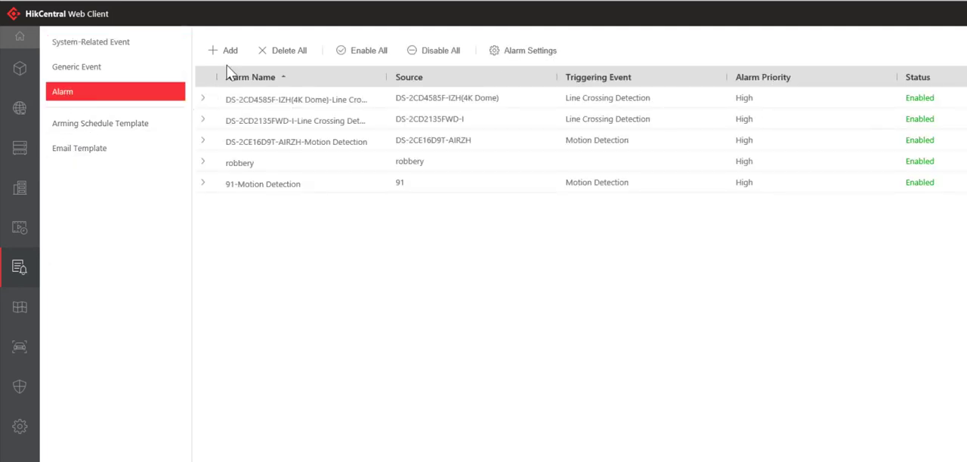
mouse_move(223, 50)
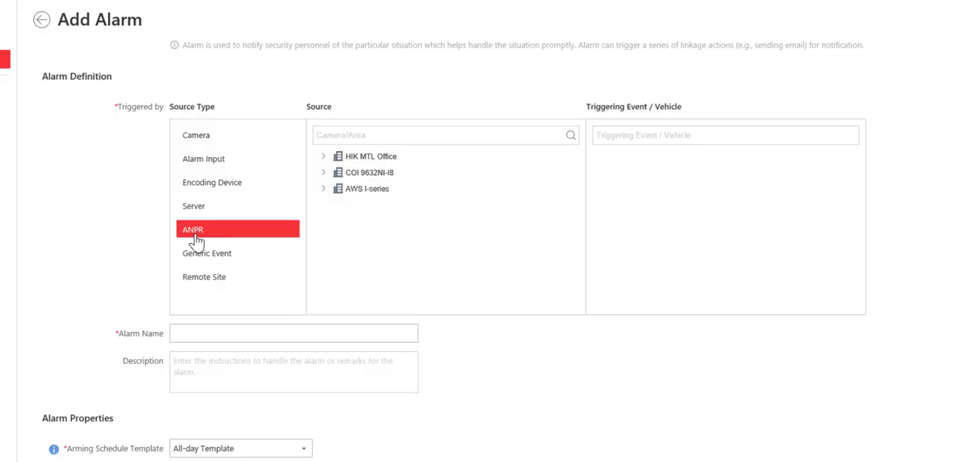
Use camera LPR 4A26FWD-IZHSP from AWS I-series, triggered by the Training List matched event.
click(323, 188)
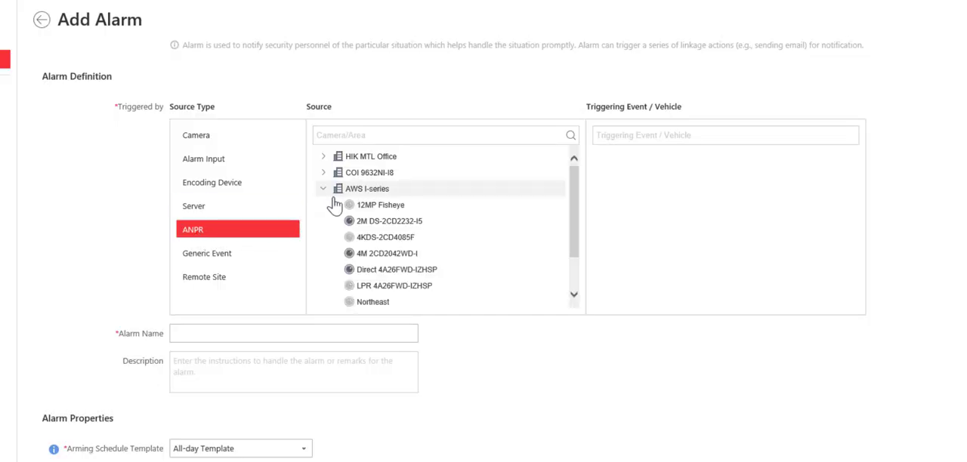
click(391, 286)
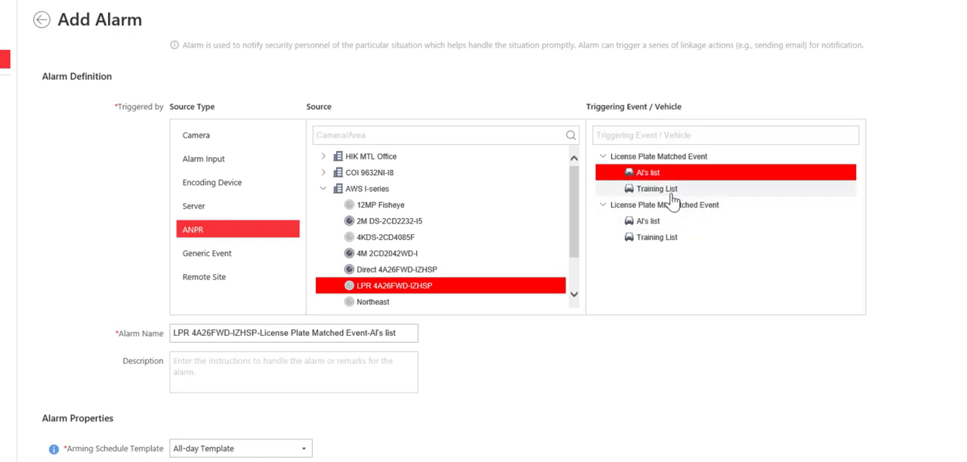
click(656, 188)
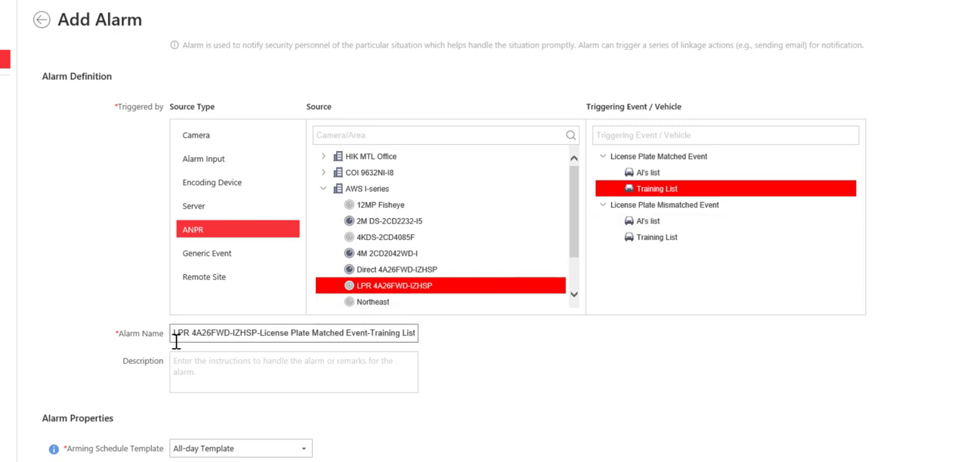
mouse_move(370, 338)
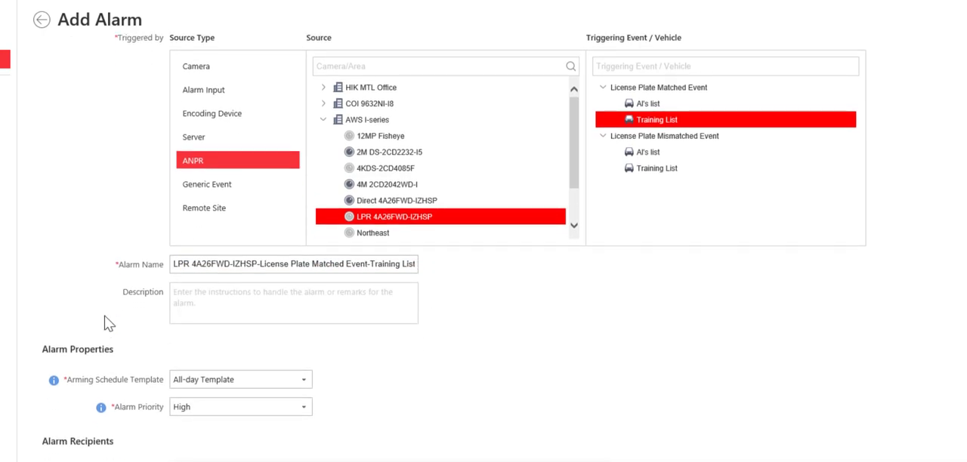
scroll(down, 3)
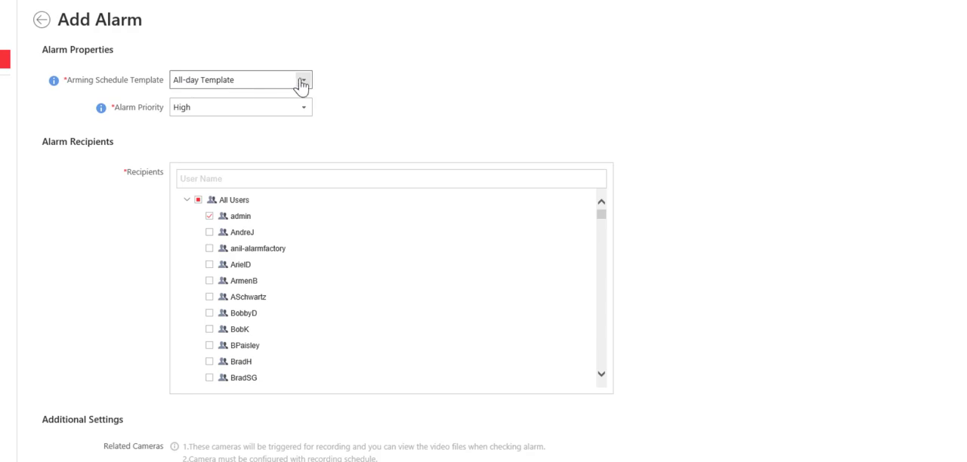
mouse_move(159, 111)
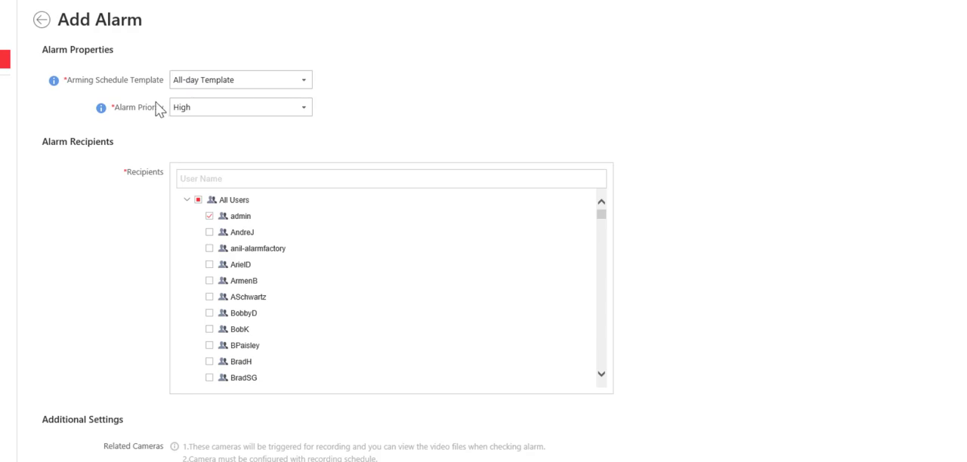
mouse_move(122, 148)
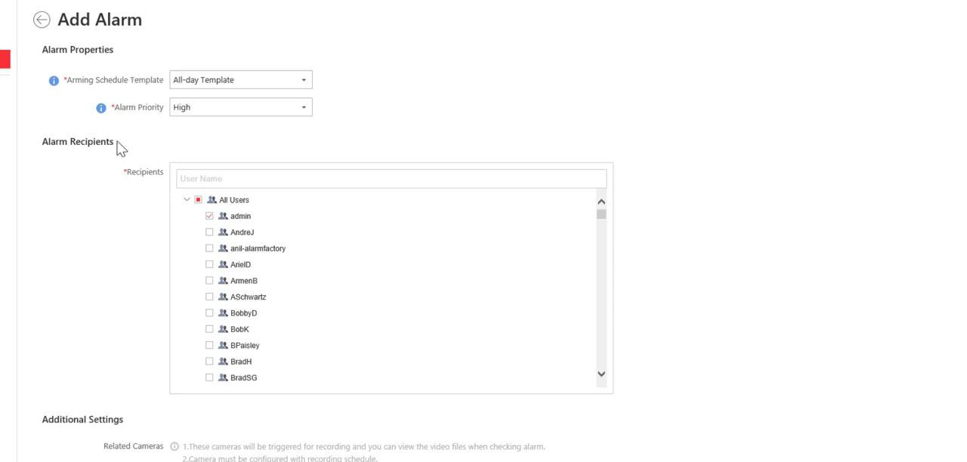
mouse_move(106, 156)
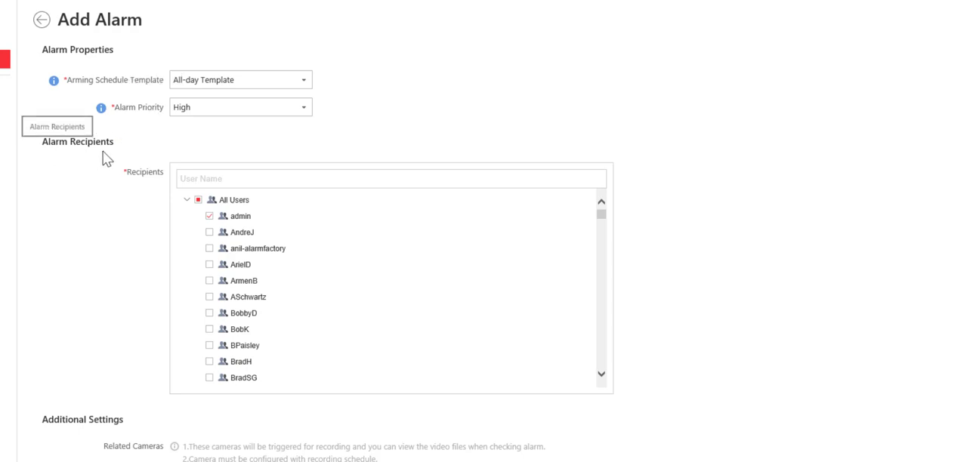
scroll(down, 3)
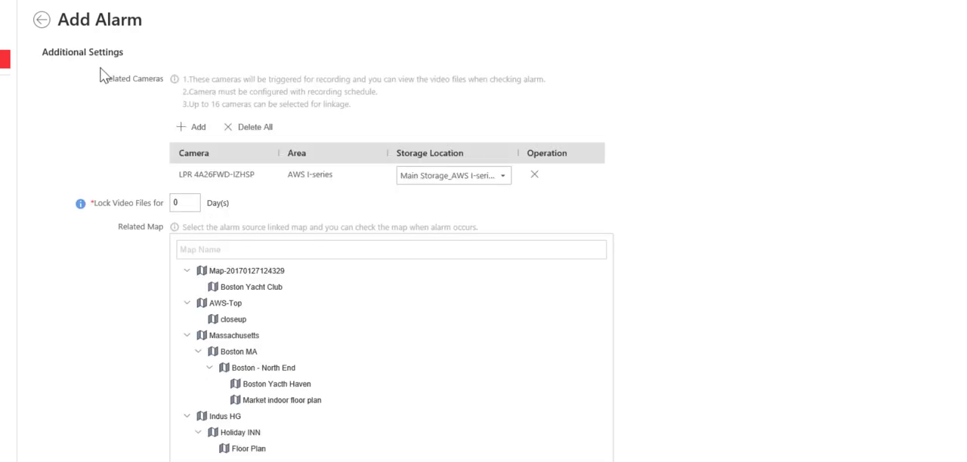
mouse_move(147, 94)
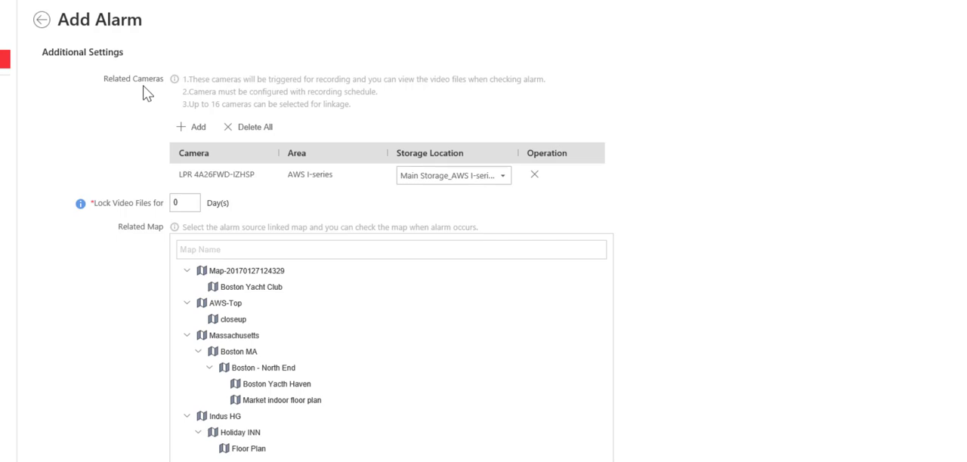
mouse_move(120, 194)
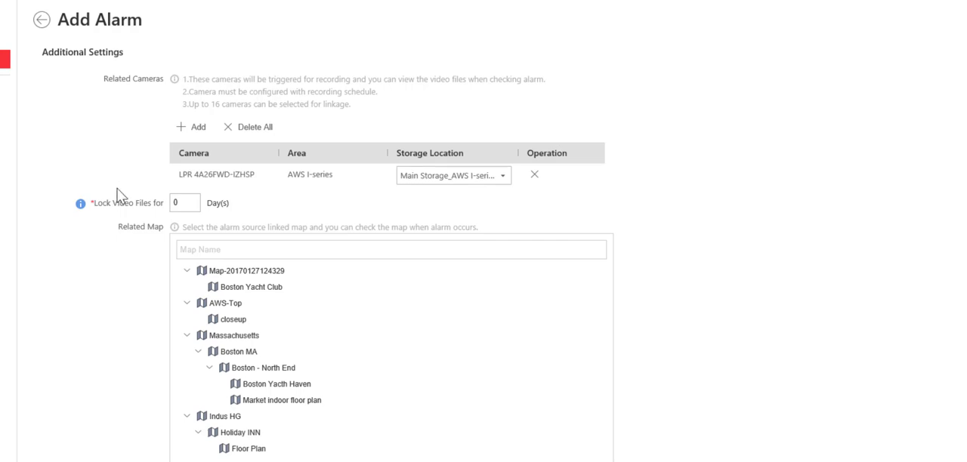
scroll(down, 3)
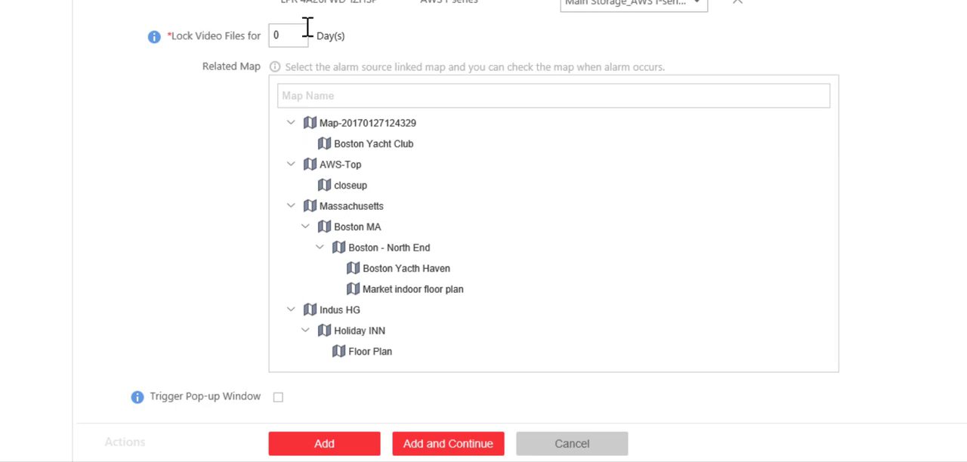
mouse_move(248, 210)
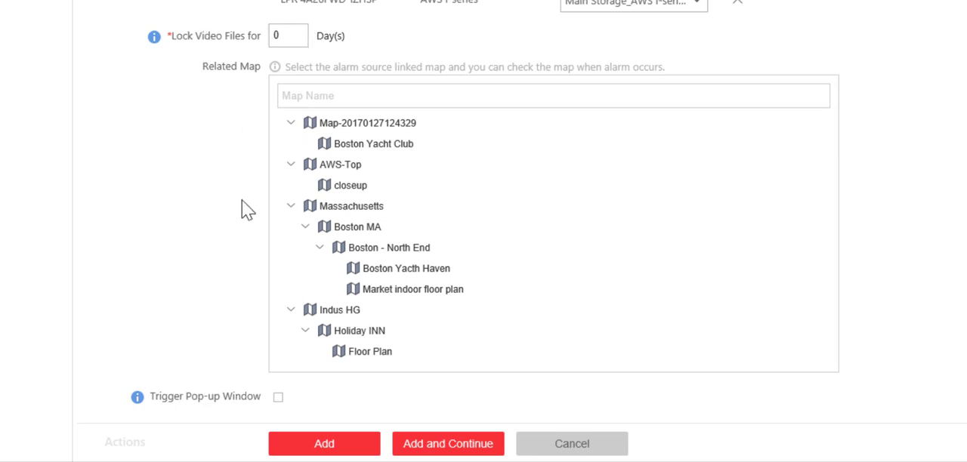
mouse_move(242, 330)
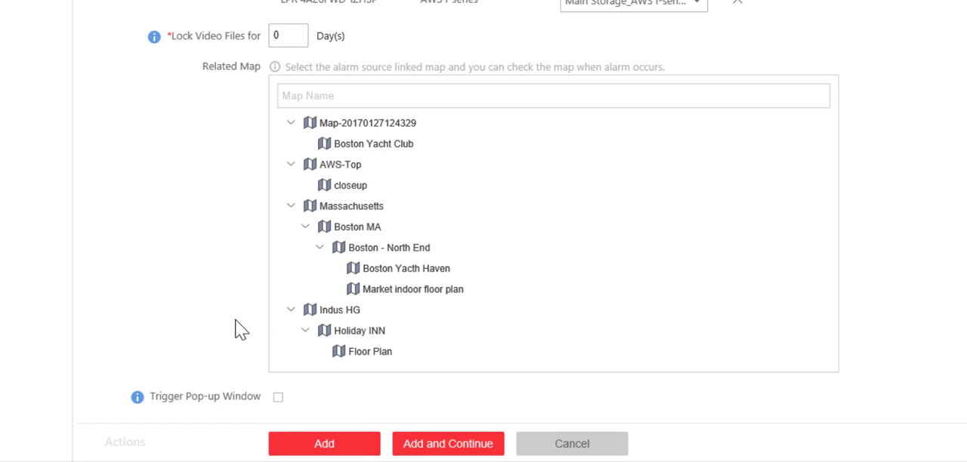
mouse_move(240, 421)
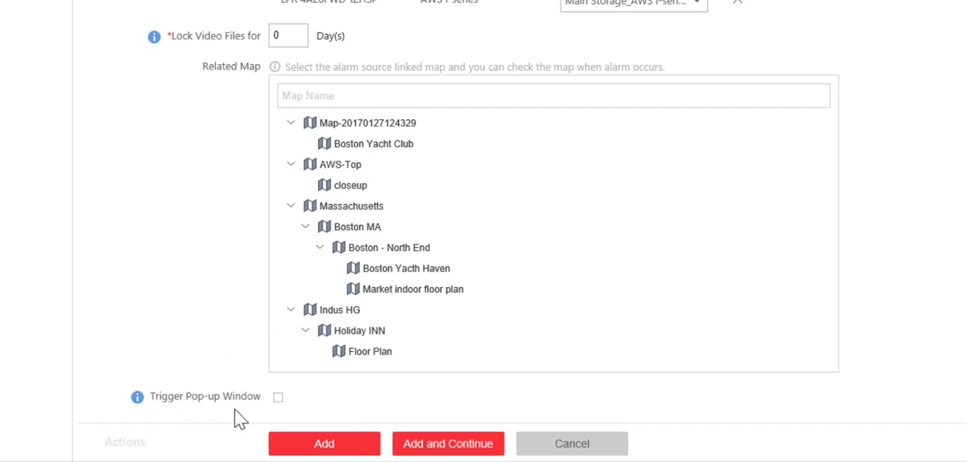
mouse_move(137, 396)
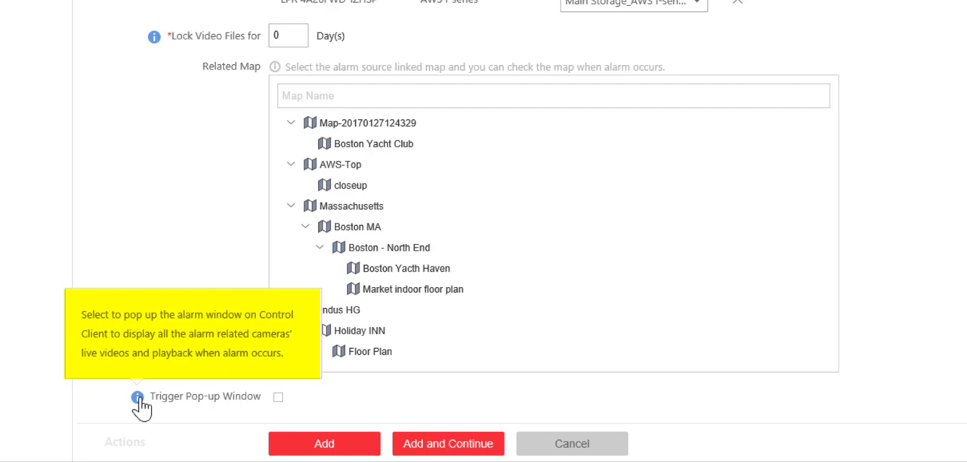
scroll(down, 3)
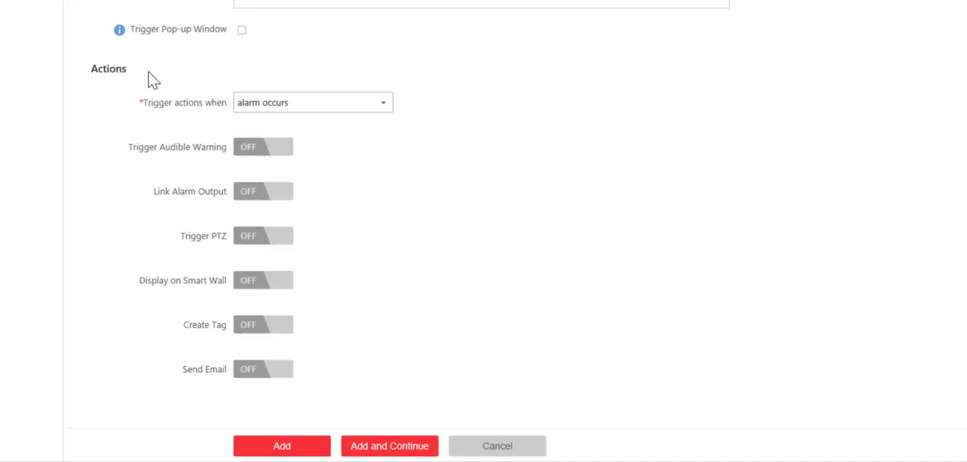
mouse_move(316, 100)
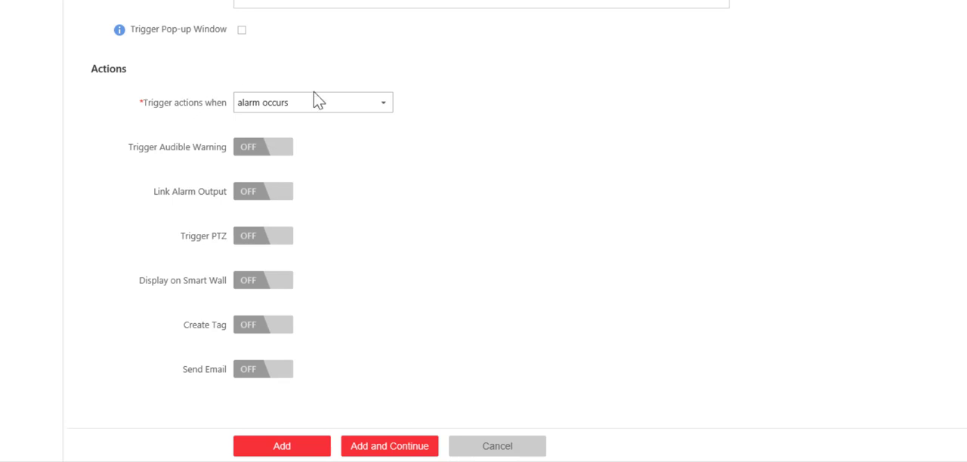
click(312, 102)
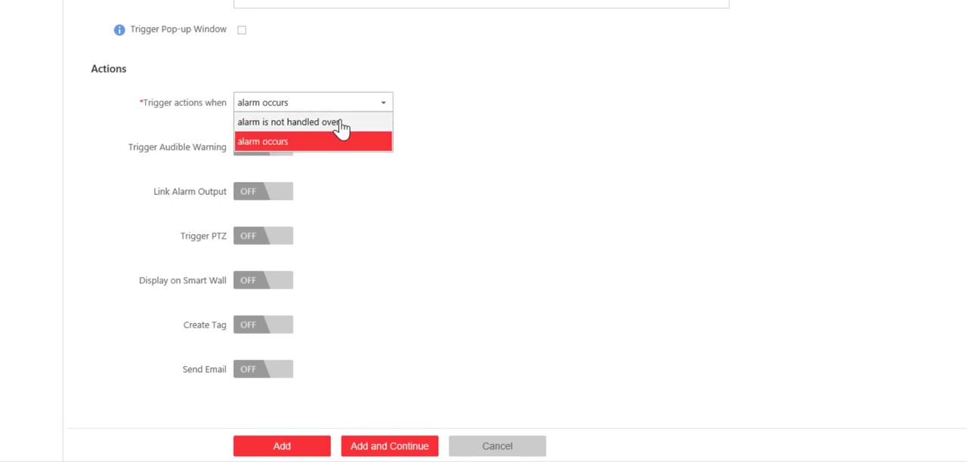
click(262, 141)
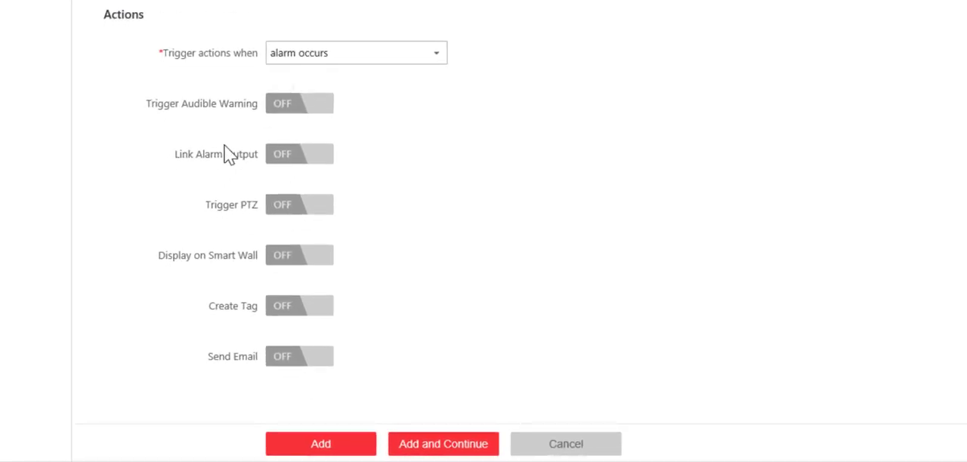
mouse_move(233, 210)
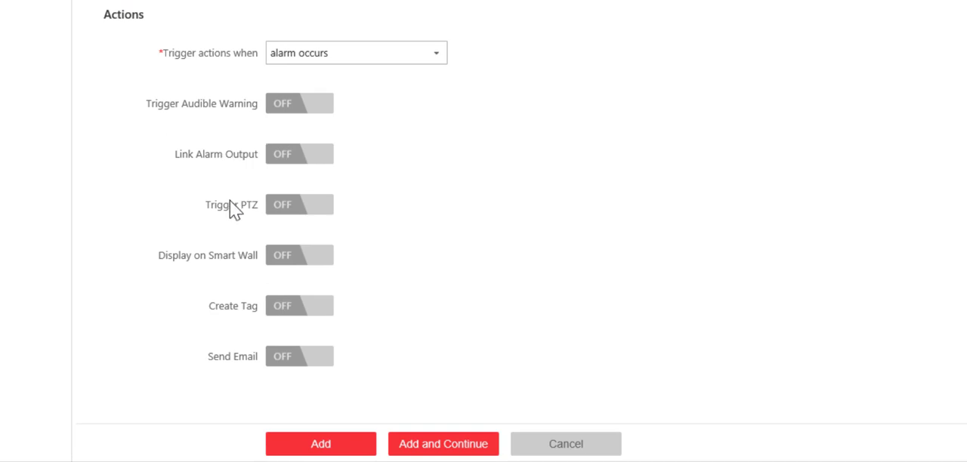
mouse_move(236, 253)
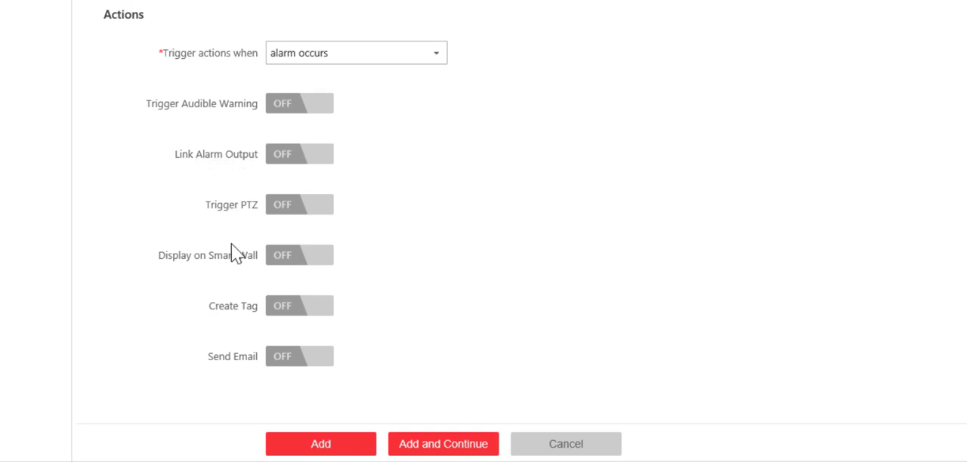
mouse_move(248, 342)
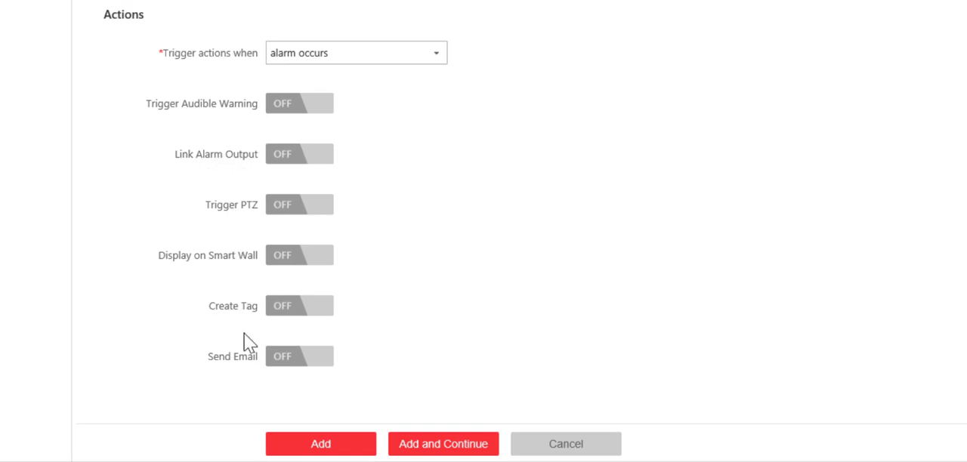
mouse_move(448, 269)
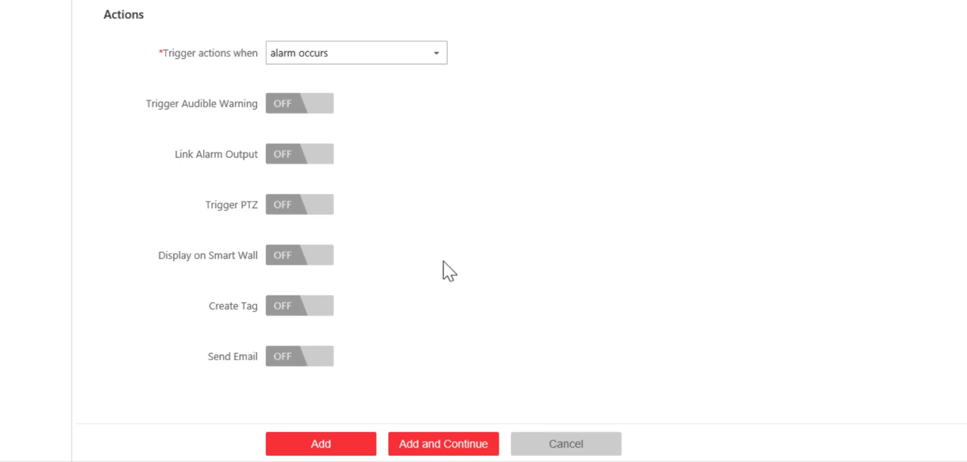
mouse_move(330, 370)
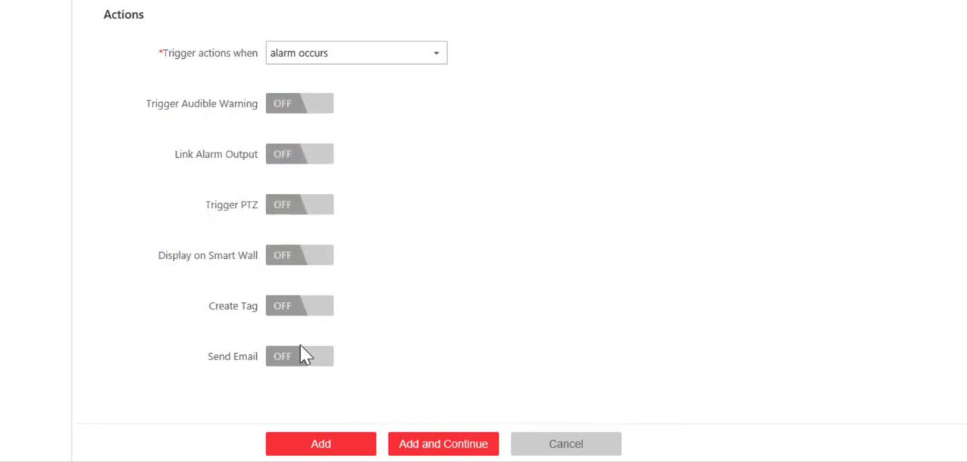
mouse_move(293, 362)
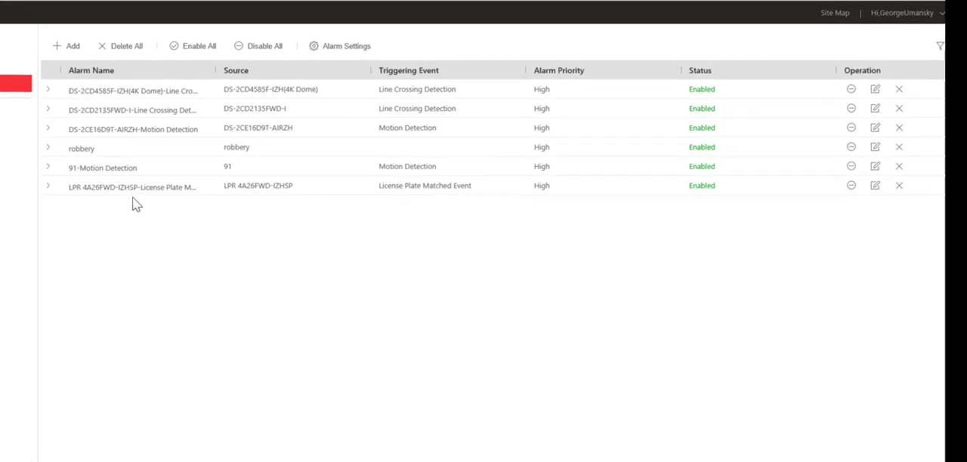
Add the LPR 4A26FWD-IZHSP License Plate Matched Event alarm to the alarm list.
click(132, 187)
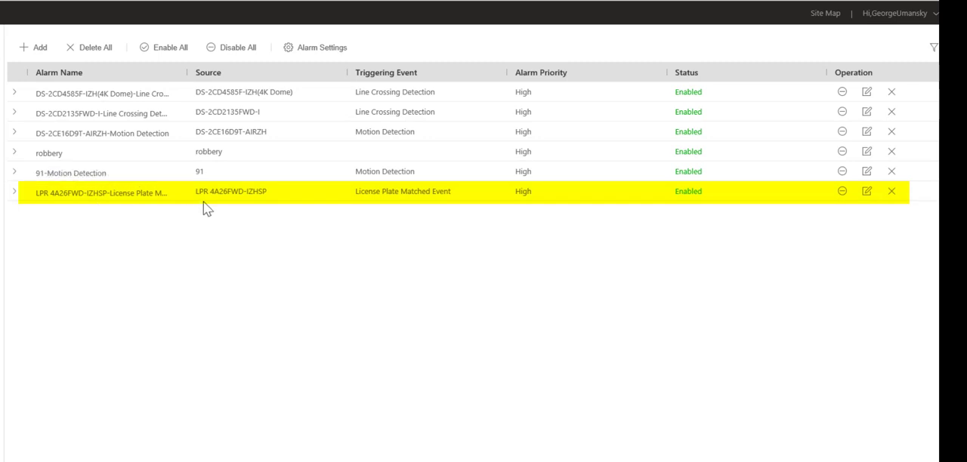
mouse_move(471, 233)
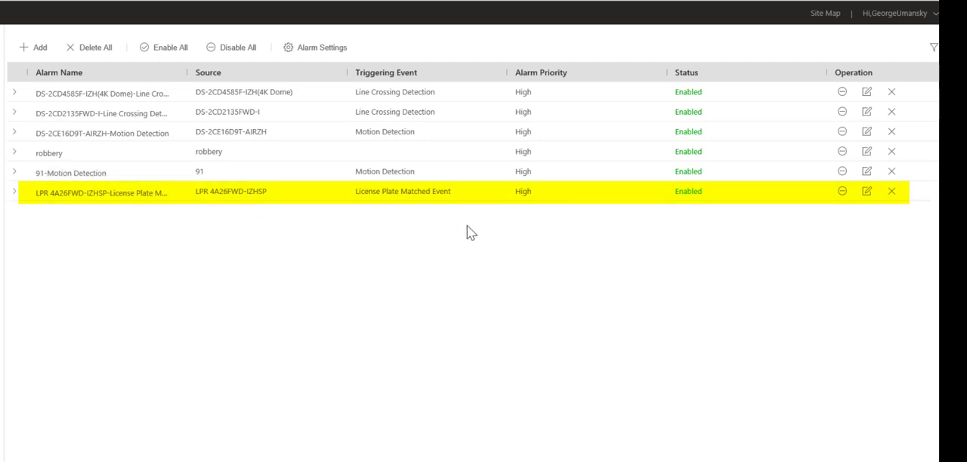